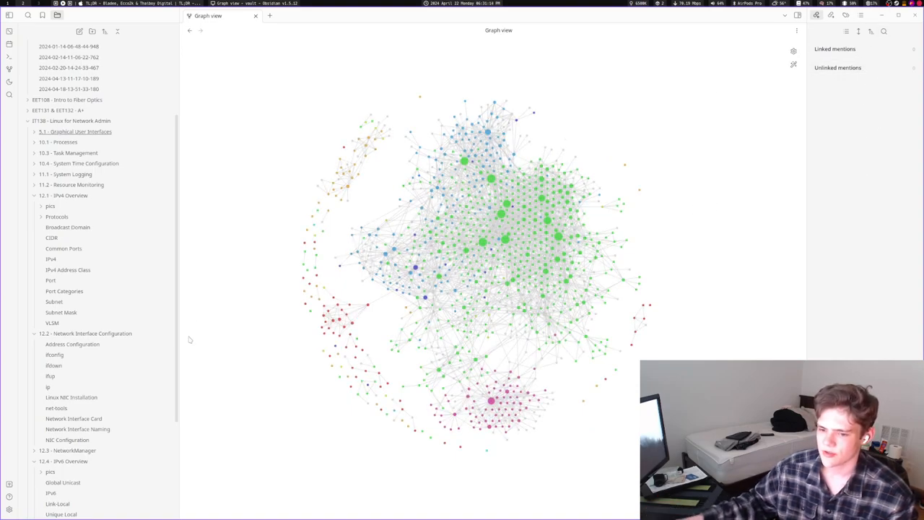
Switch from the ip note to the nmcli note under 12.3 - NetworkManager in the file explorer.
{"action": "left_click", "coordinate": [48, 384]}
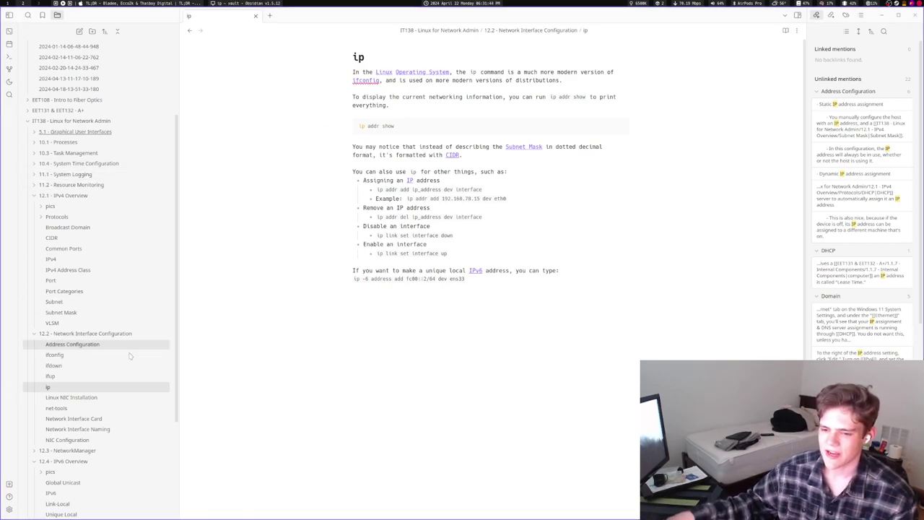
{"action": "scroll", "scroll_direction": "down", "scroll_amount": 3}
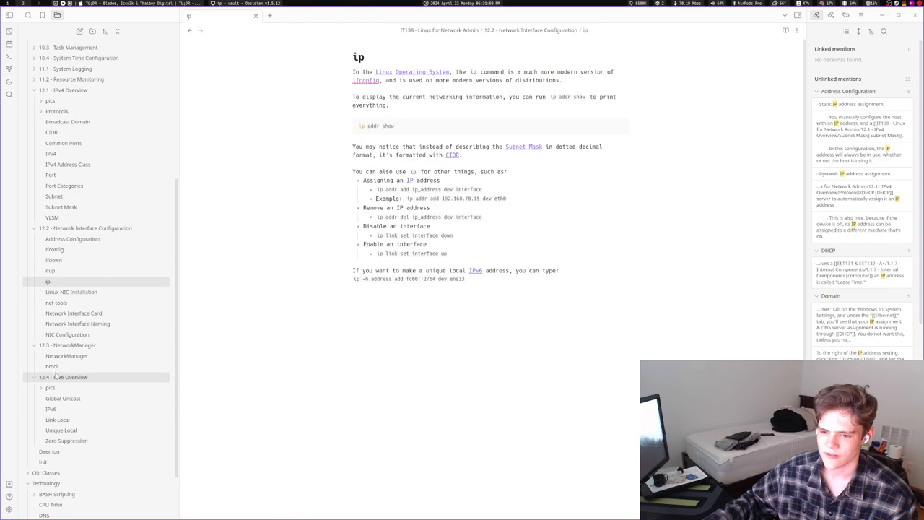
{"action": "left_click", "coordinate": [44, 367]}
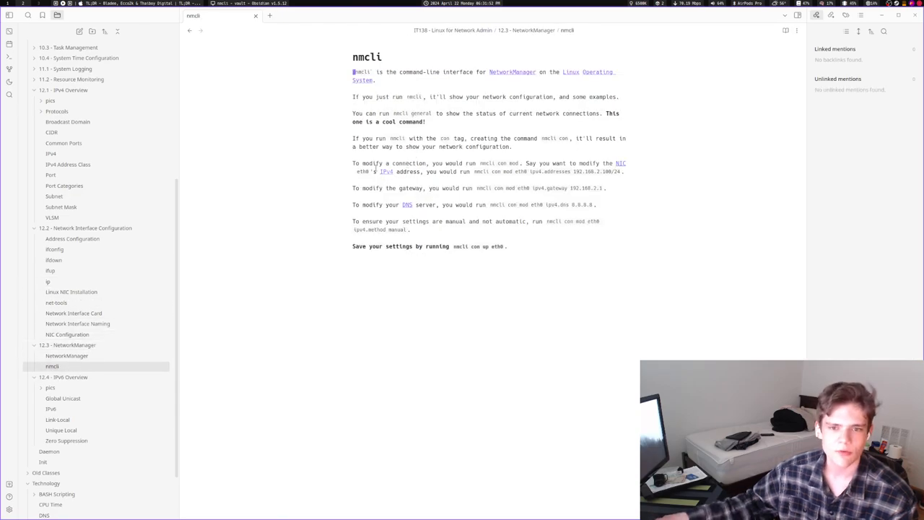
{"action": "mouse_move", "coordinate": [9, 32]}
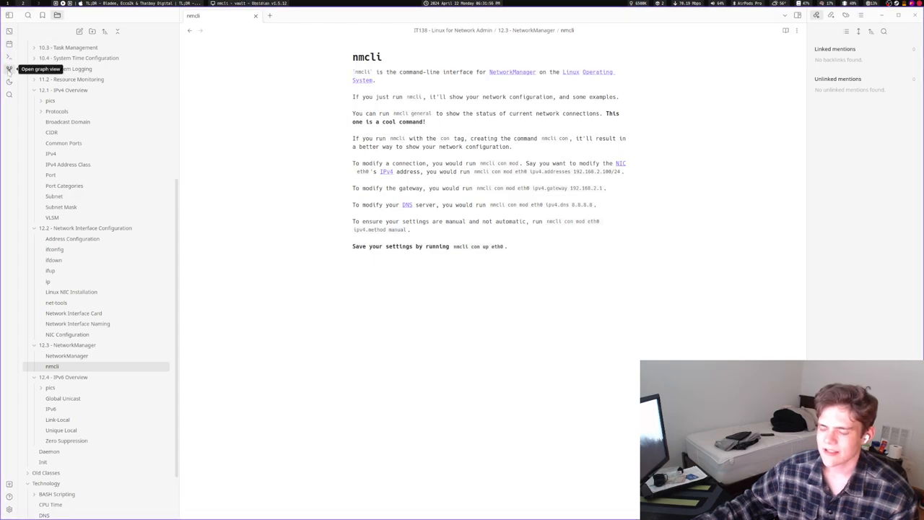
Show the graph view of the whole vault from the left ribbon.
{"action": "left_click", "coordinate": [10, 69]}
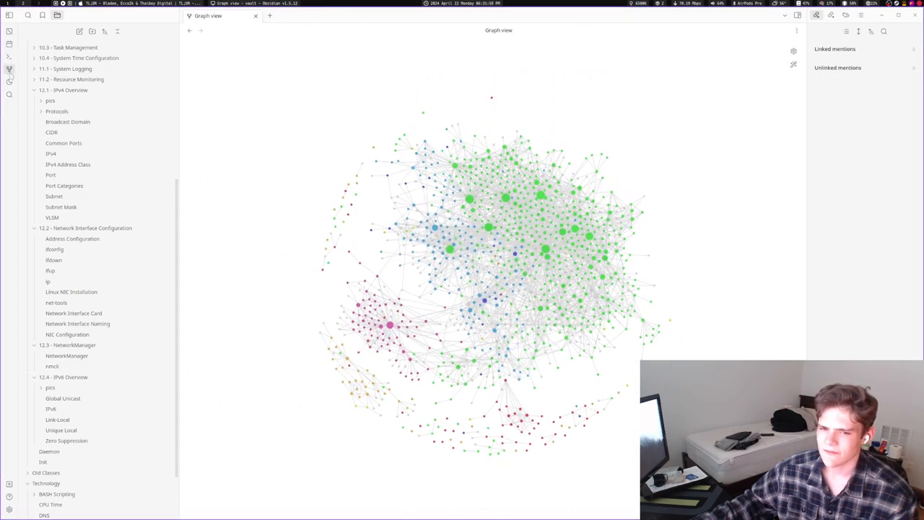
{"action": "mouse_move", "coordinate": [71, 78]}
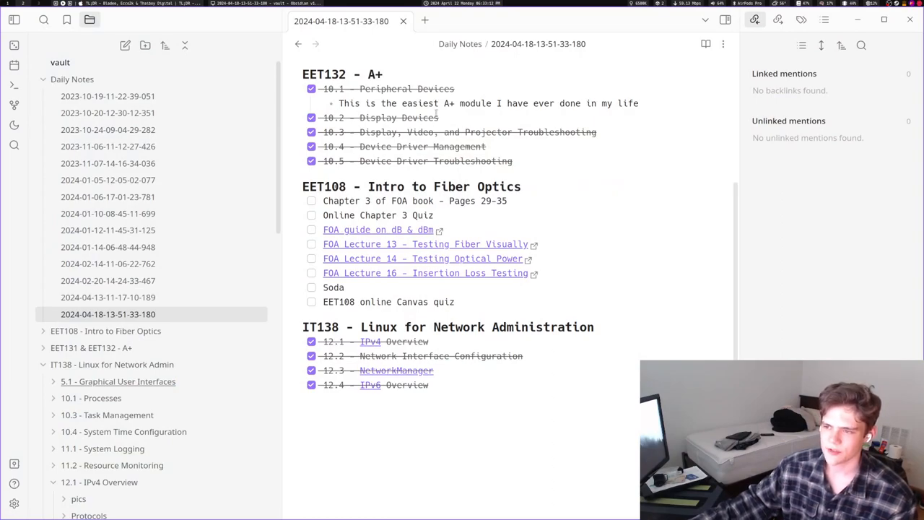
{"action": "double_click", "coordinate": [334, 286]}
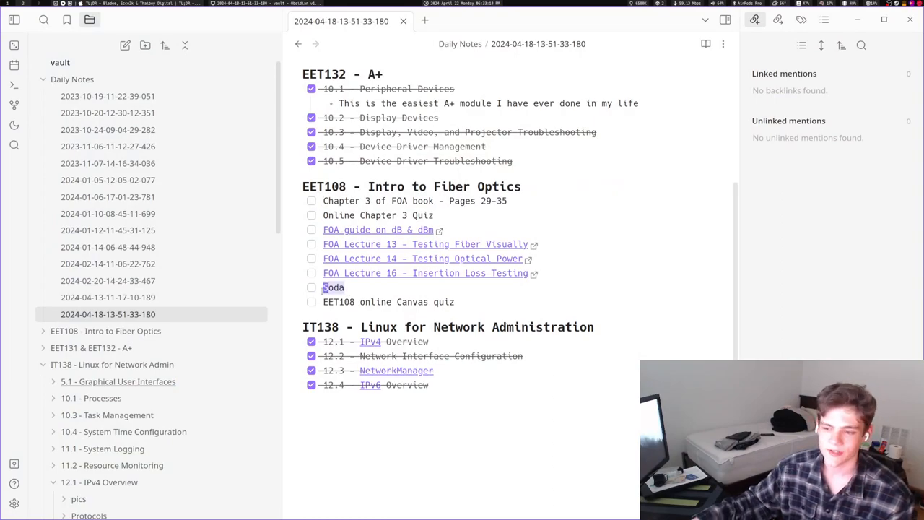
{"action": "left_click", "coordinate": [332, 286]}
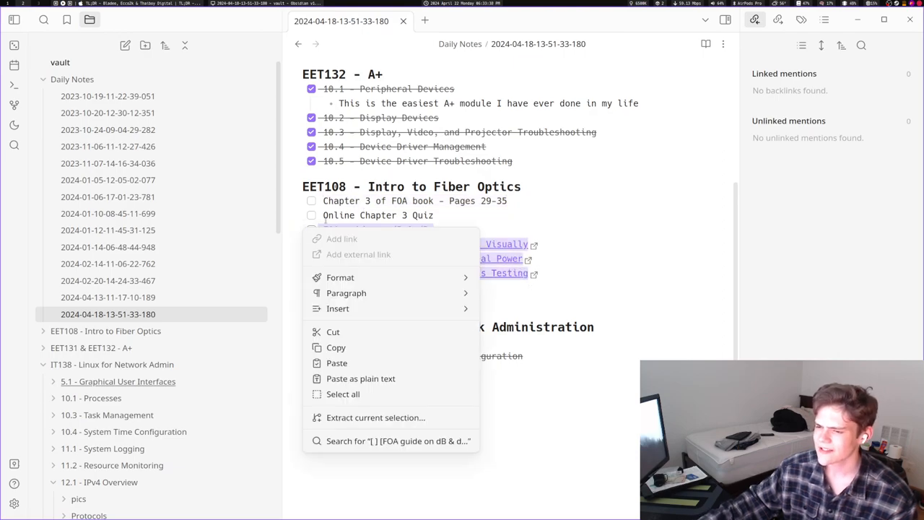
{"action": "left_click", "coordinate": [430, 201]}
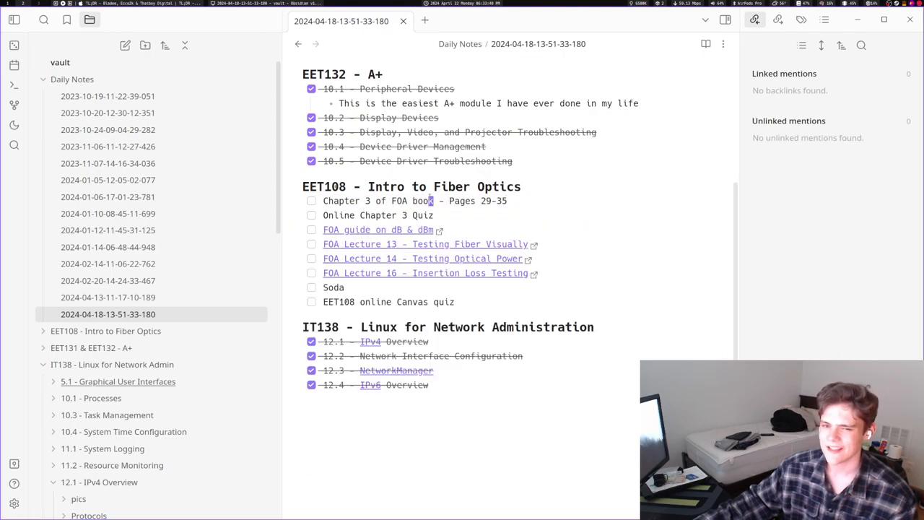